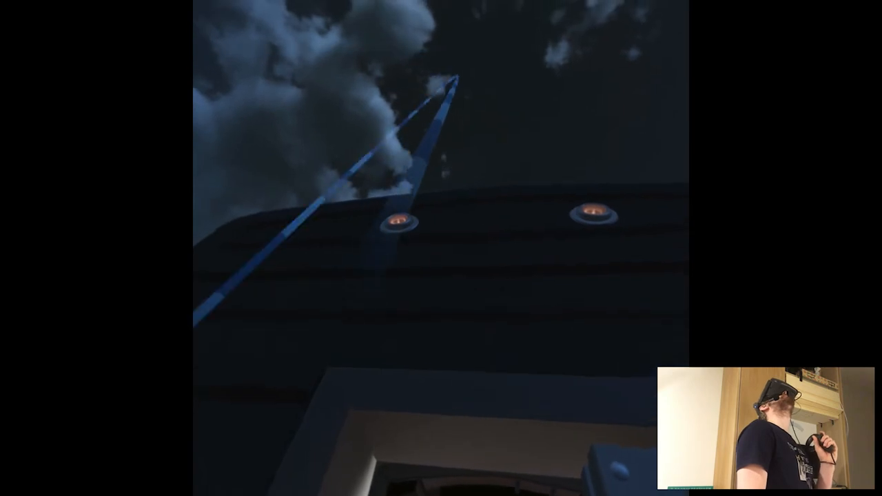
mouse_move(441, 248)
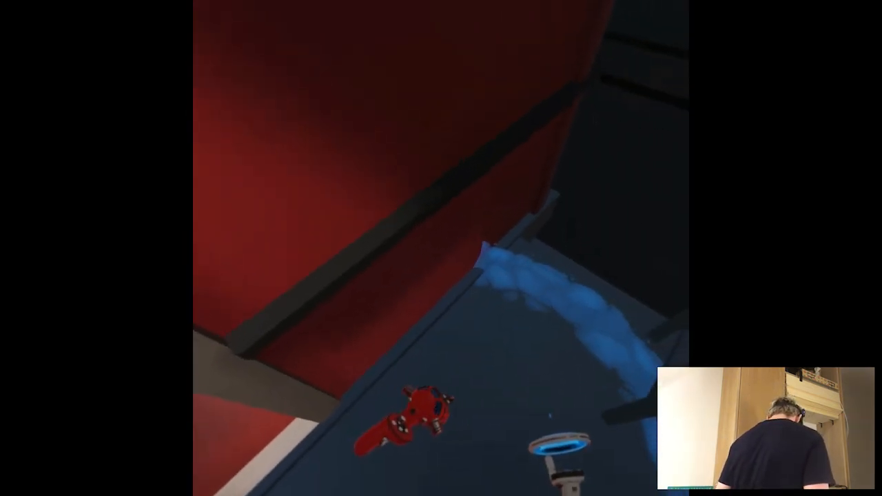
mouse_move(441, 248)
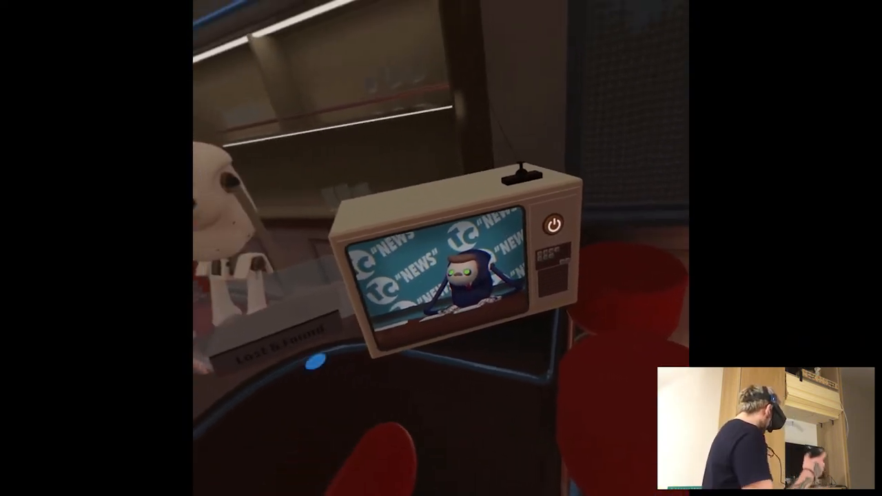
mouse_move(441, 248)
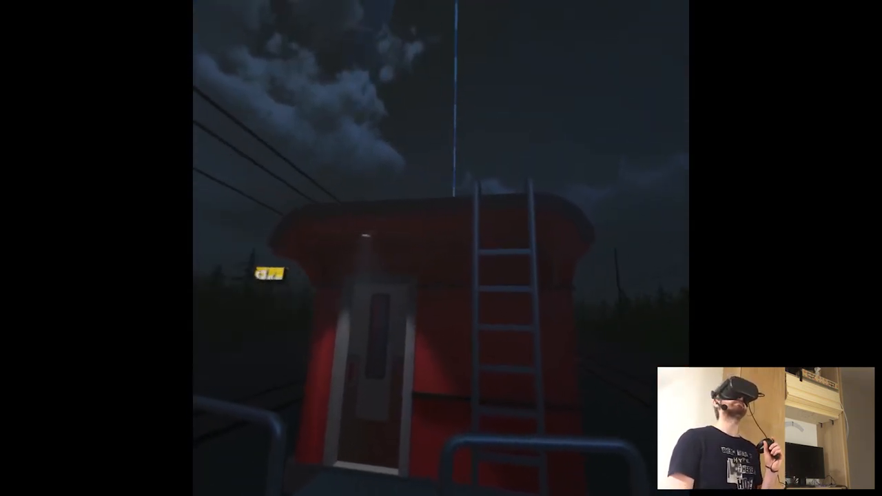
mouse_move(441, 249)
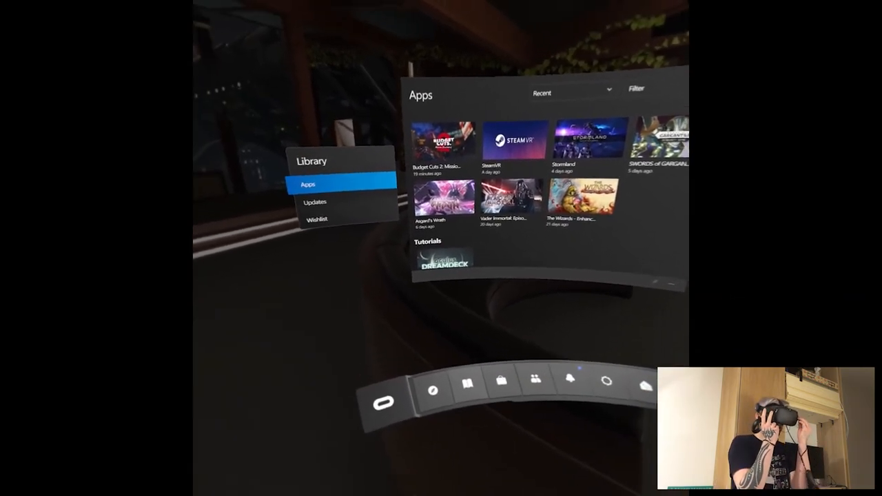
mouse_move(441, 248)
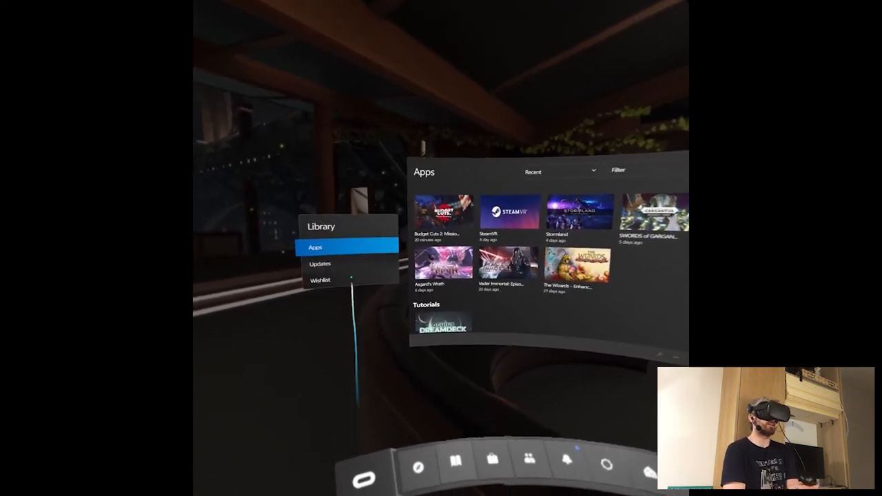
mouse_move(444, 213)
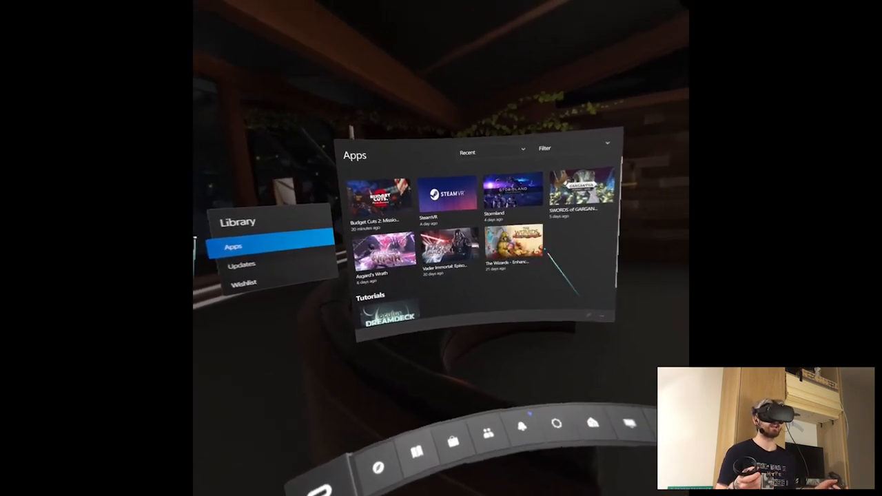
mouse_move(441, 248)
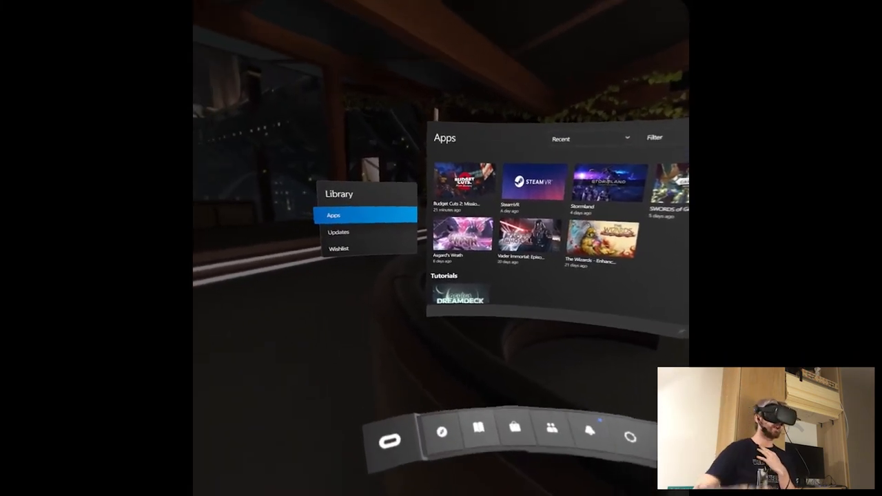
mouse_move(441, 248)
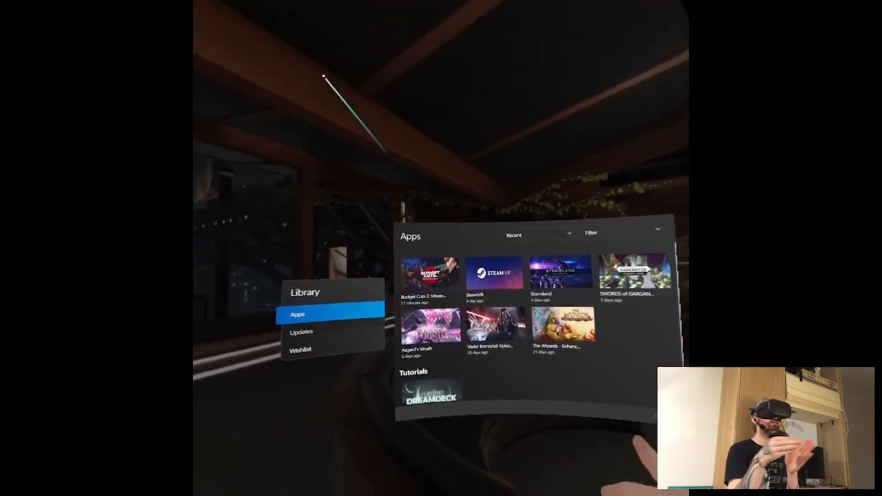